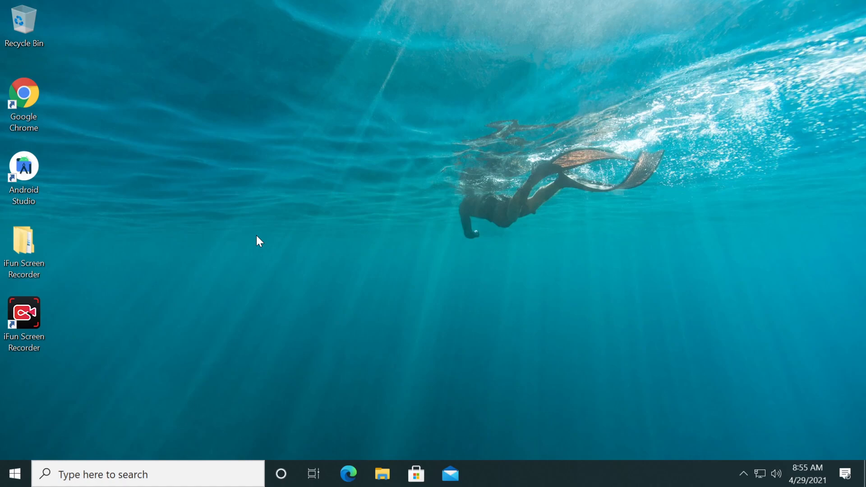
pyautogui.moveTo(203, 385)
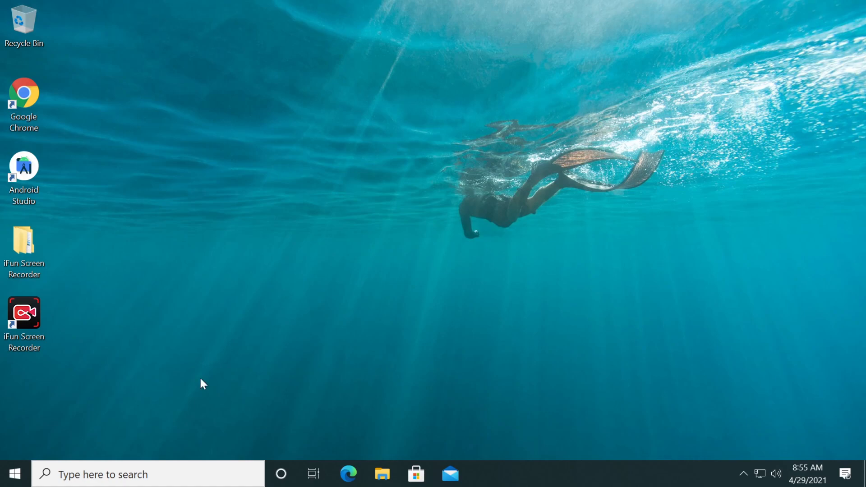
pyautogui.moveTo(196, 384)
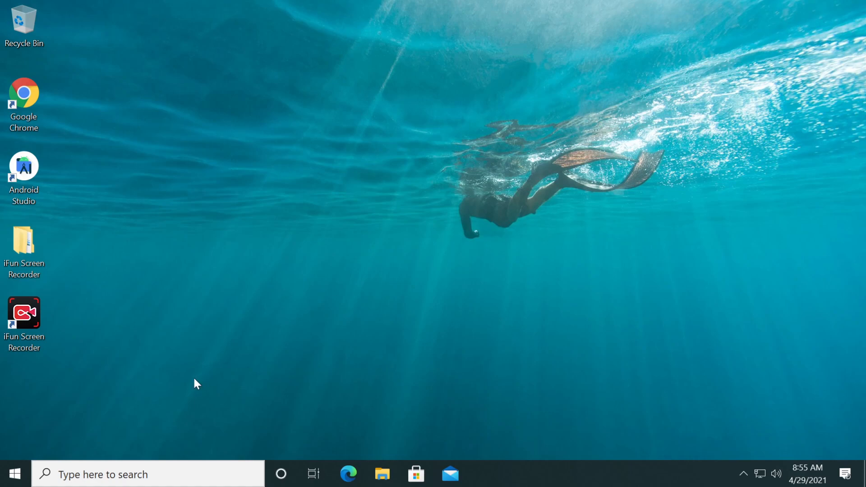
# - Restart the PC from the Start menu's Shut down or sign out options into recovery
pyautogui.rightClick(13, 474)
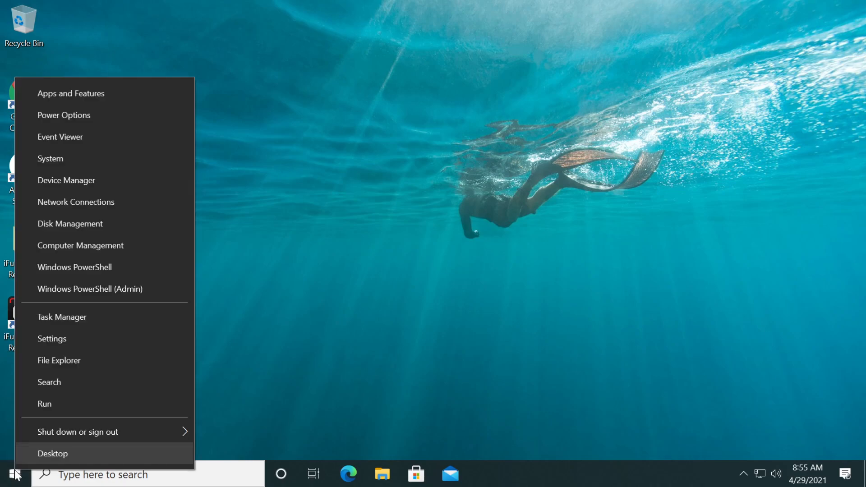
pyautogui.click(78, 432)
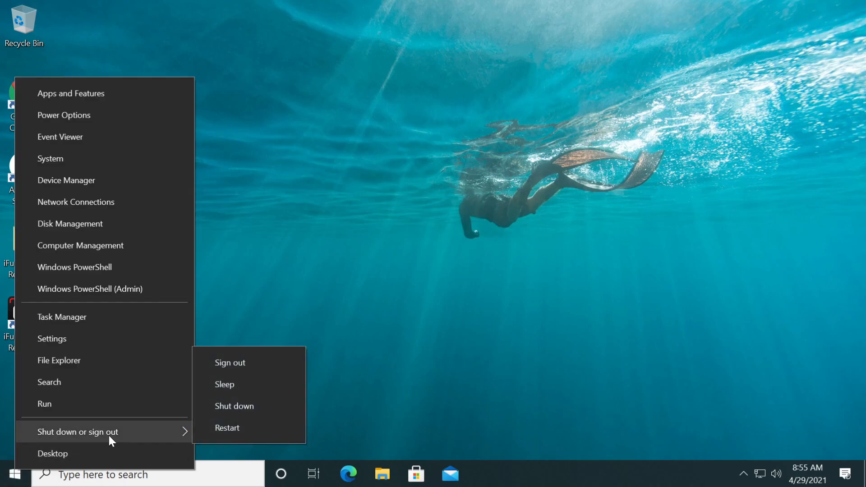
pyautogui.moveTo(249, 428)
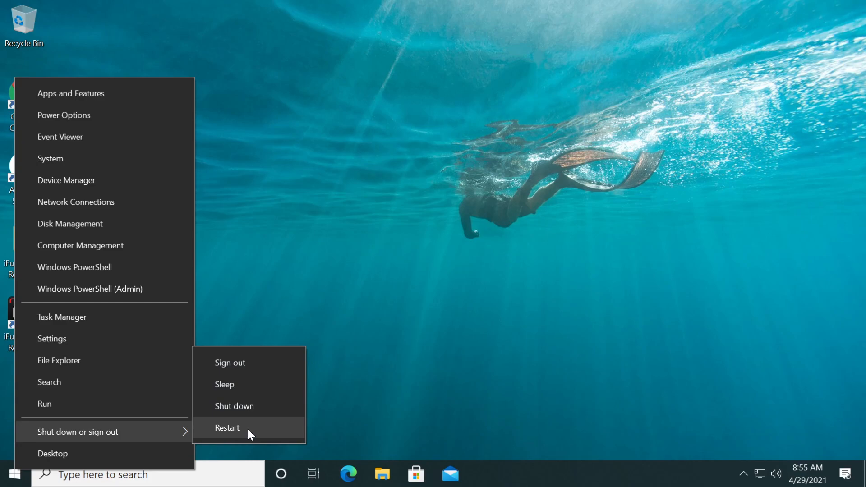
pyautogui.click(226, 427)
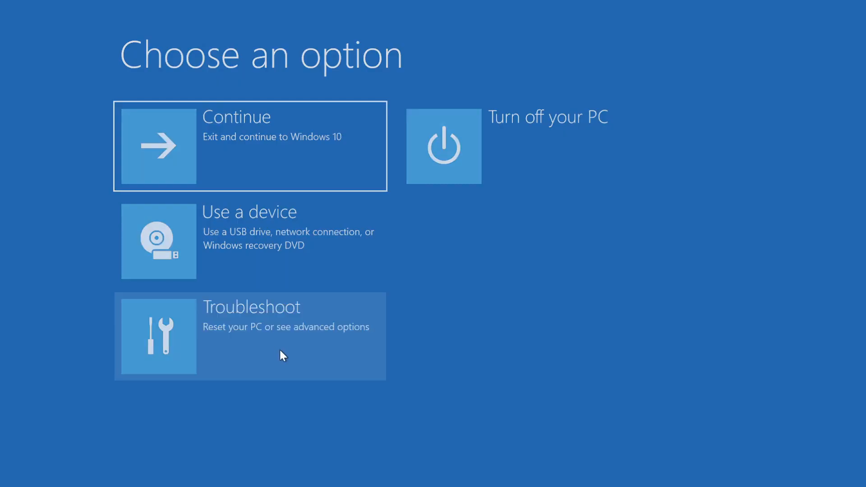
# - Choose Troubleshoot to reach the advanced recovery options
pyautogui.click(250, 335)
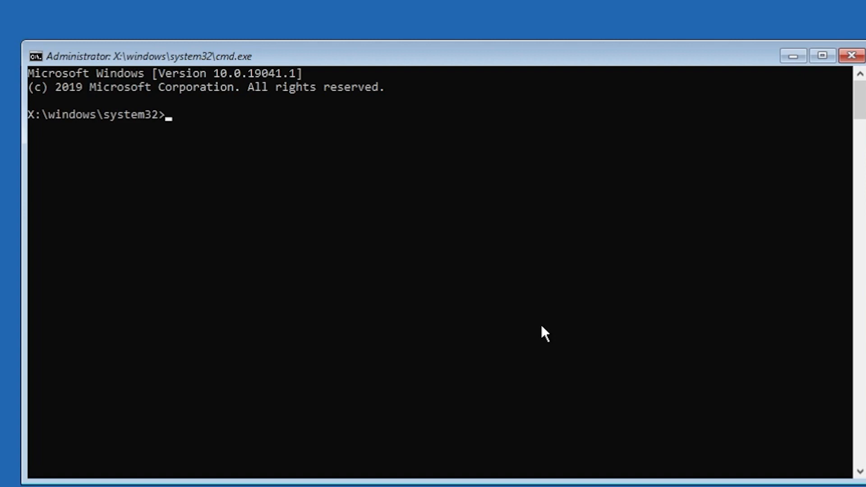
# - Start entering the chkdsk C: /f /r command at the X:\windows\system32 prompt
pyautogui.write('chkd')
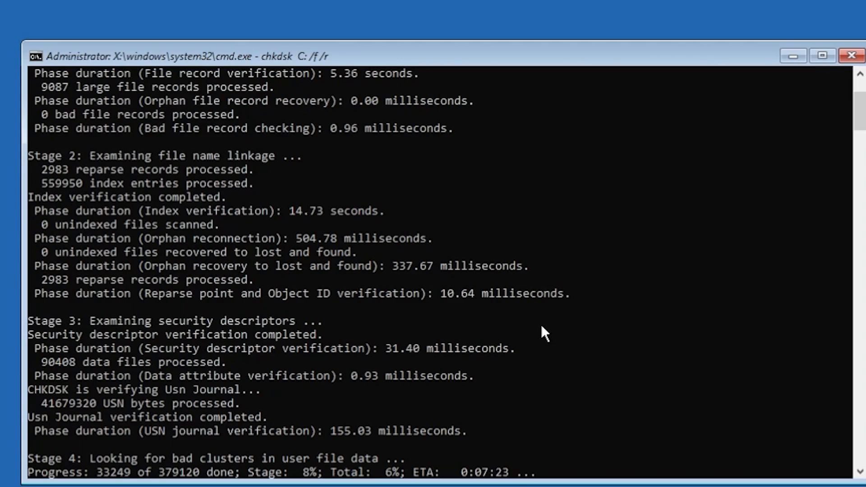
pyautogui.moveTo(265, 276)
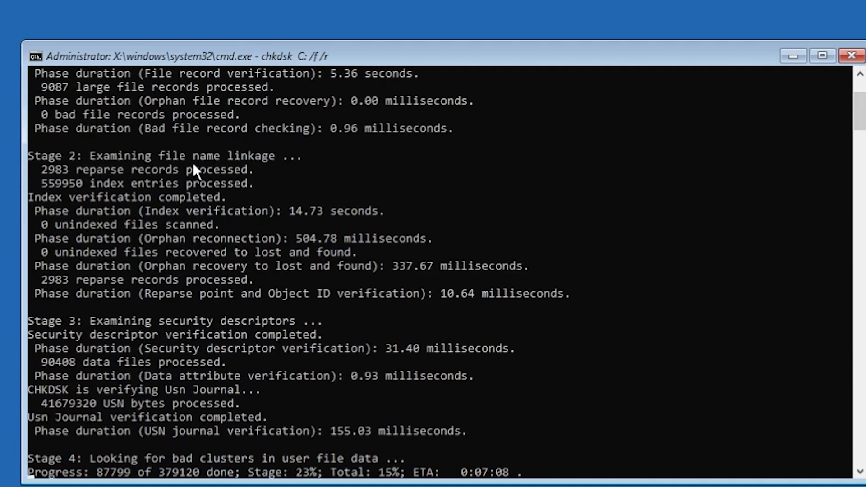
pyautogui.moveTo(245, 336)
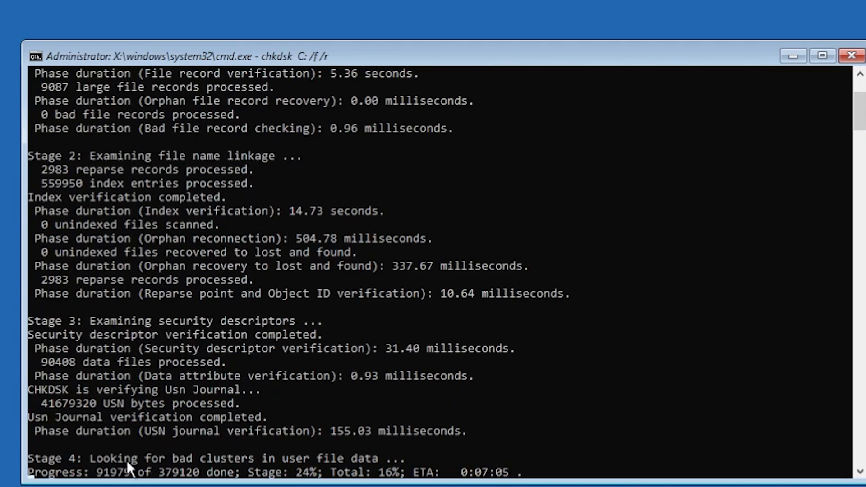
pyautogui.moveTo(337, 466)
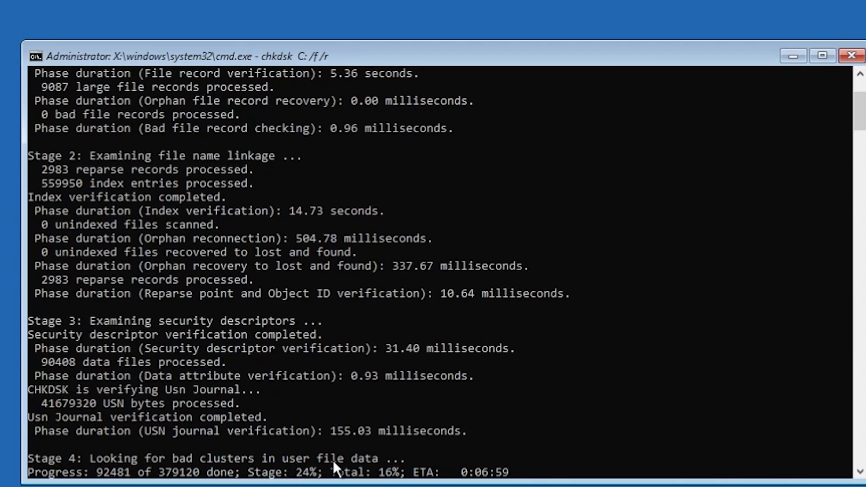
pyautogui.moveTo(343, 403)
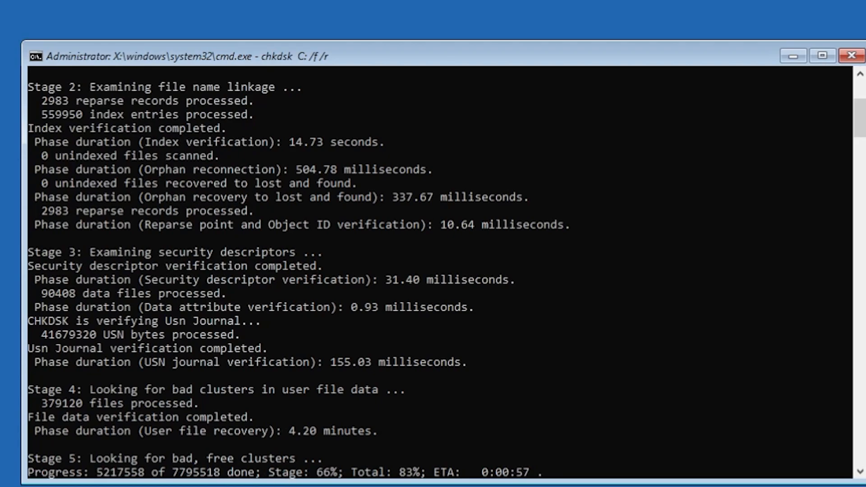
pyautogui.moveTo(447, 415)
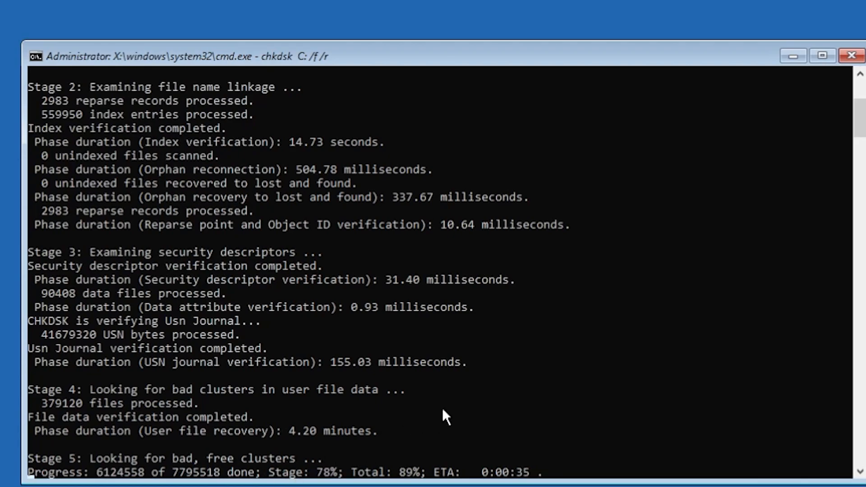
pyautogui.moveTo(343, 182)
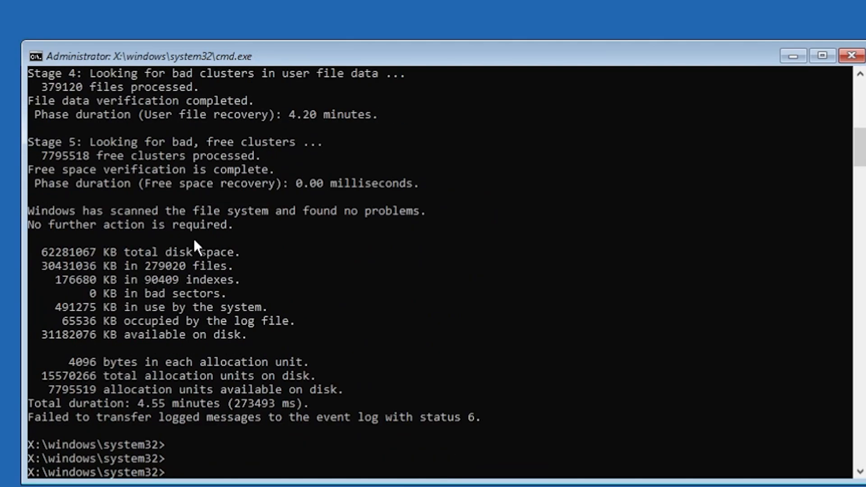
pyautogui.moveTo(339, 132)
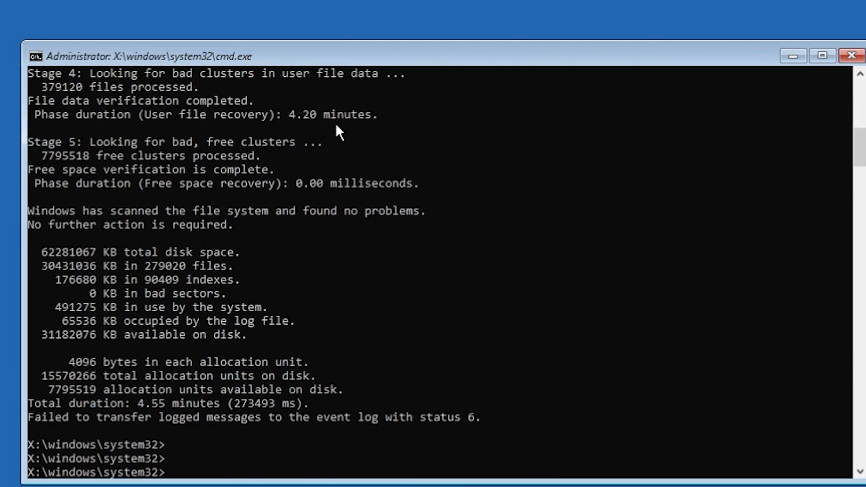
pyautogui.moveTo(156, 410)
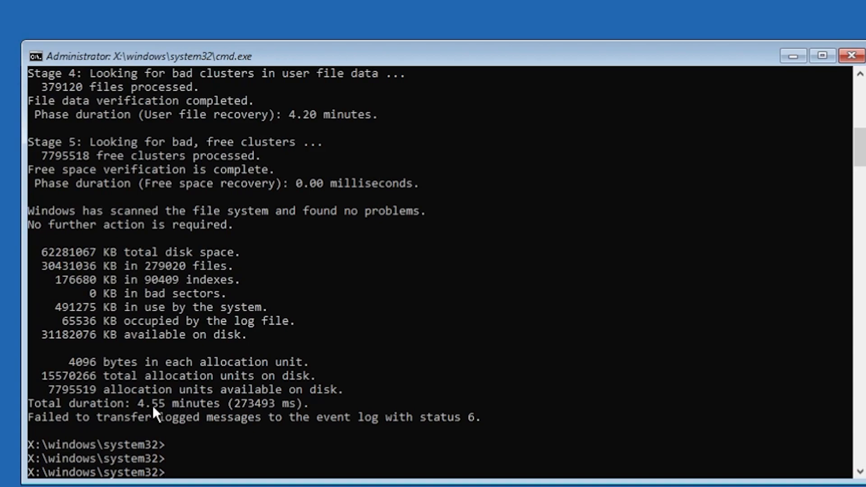
pyautogui.moveTo(253, 476)
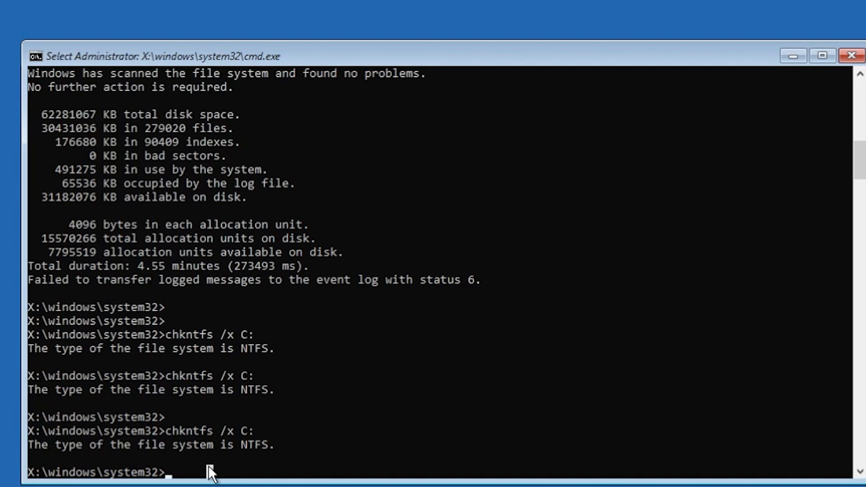
# - Enter fsutil dirty query C: to confirm volume C: is NOT Dirty
pyautogui.write('fs')
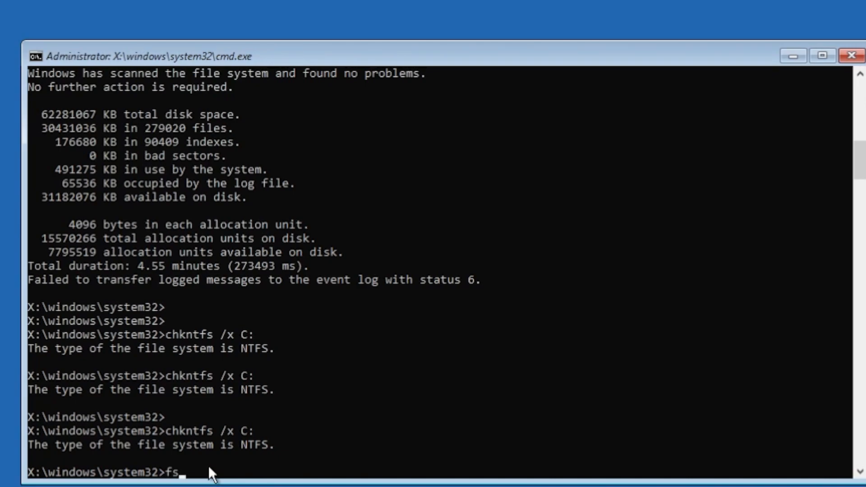
pyautogui.write('util dirty query  C:')
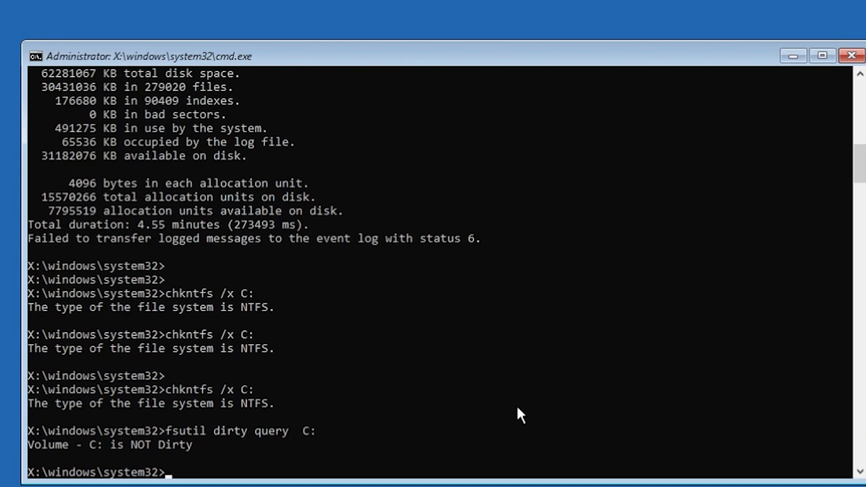
pyautogui.moveTo(161, 458)
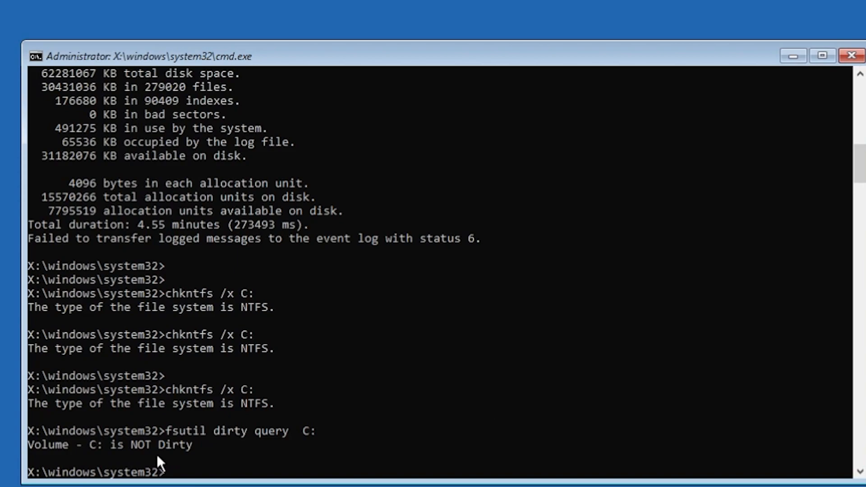
pyautogui.moveTo(292, 467)
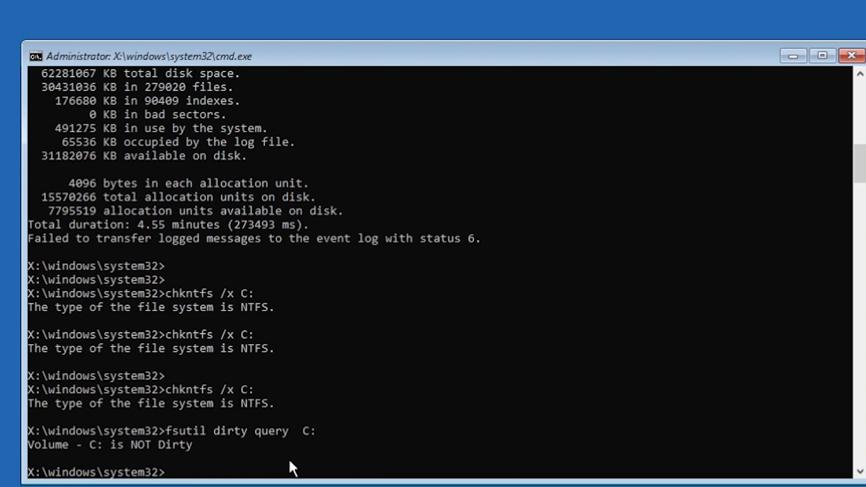
pyautogui.moveTo(303, 441)
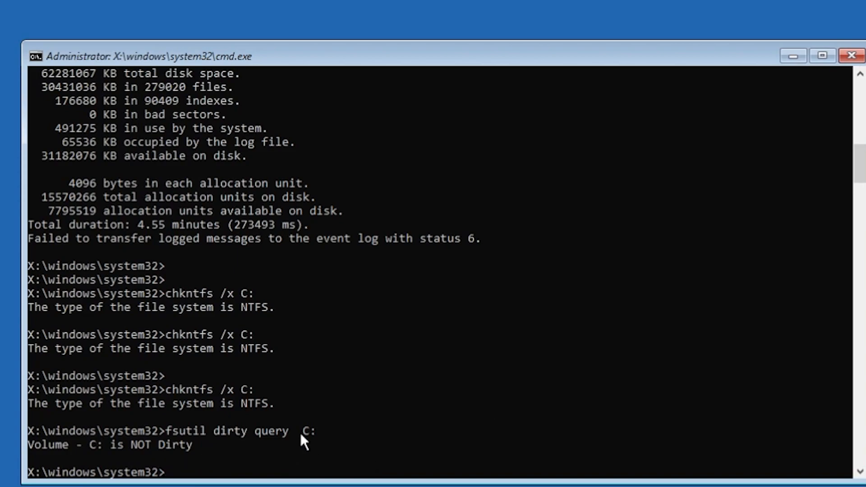
pyautogui.moveTo(343, 441)
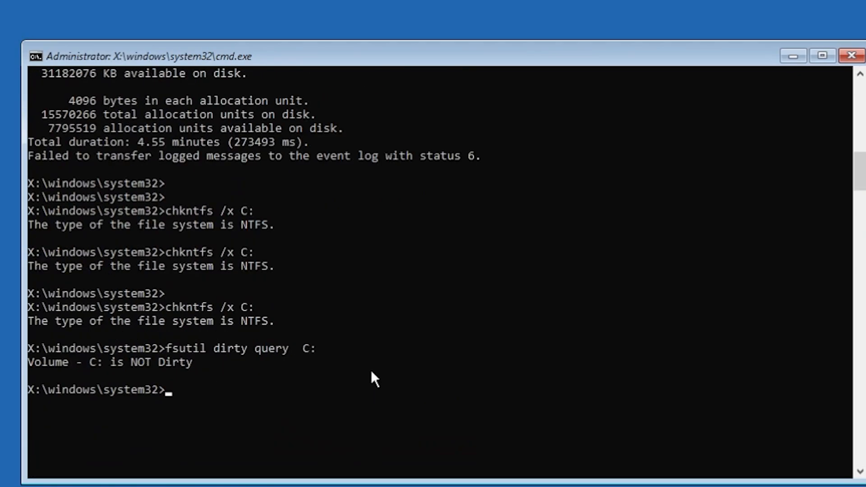
pyautogui.moveTo(839, 84)
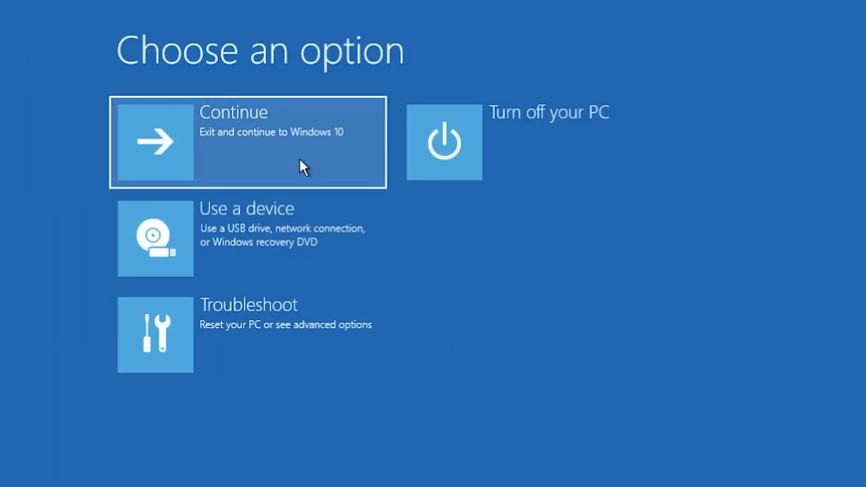
# - Exit recovery and continue to the Windows 10 desktop
pyautogui.click(250, 142)
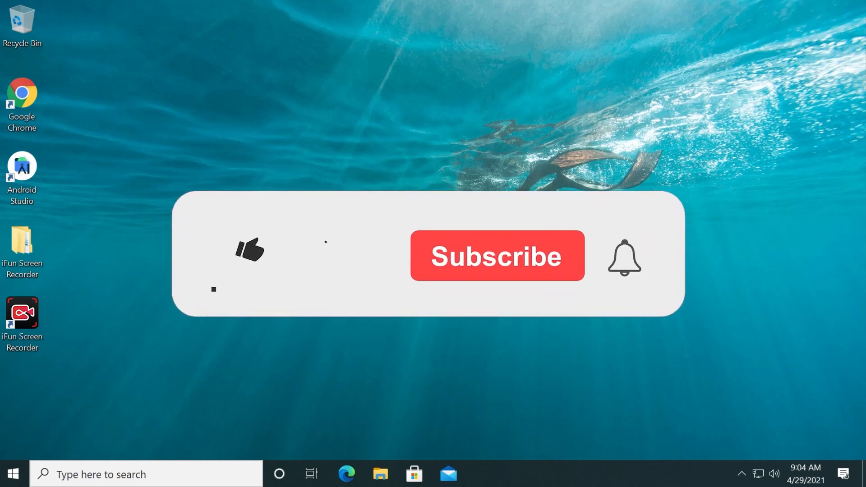
pyautogui.click(248, 250)
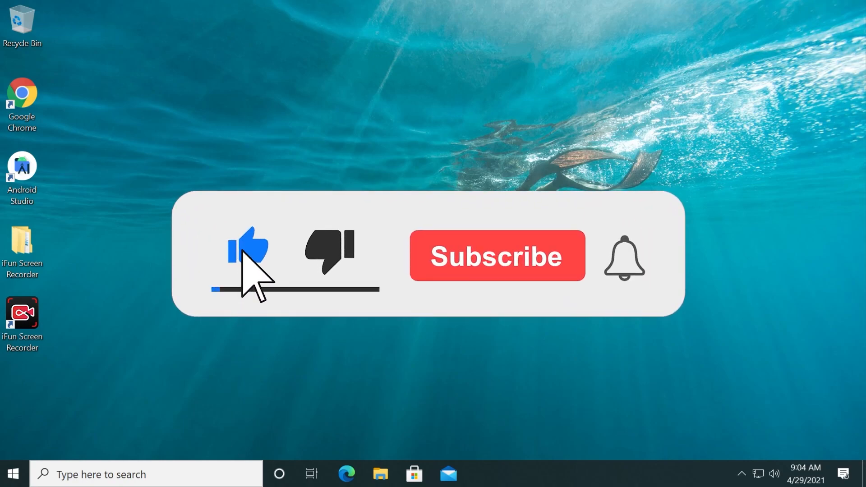
pyautogui.click(496, 256)
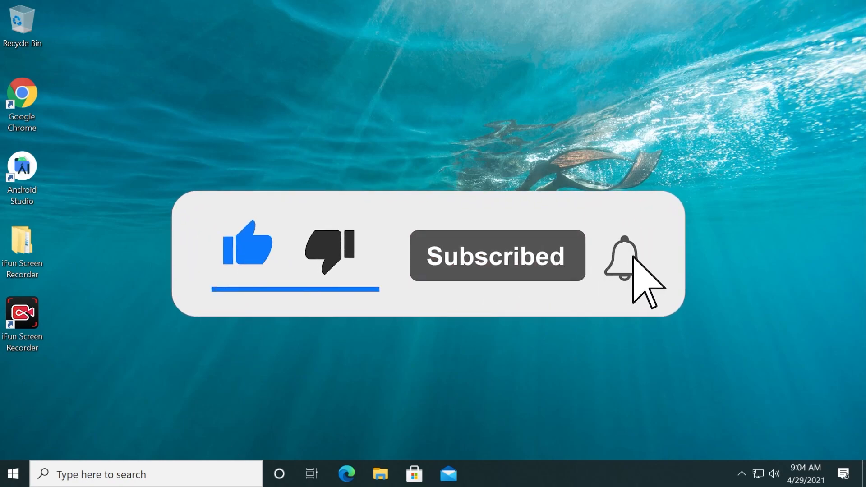
pyautogui.click(624, 256)
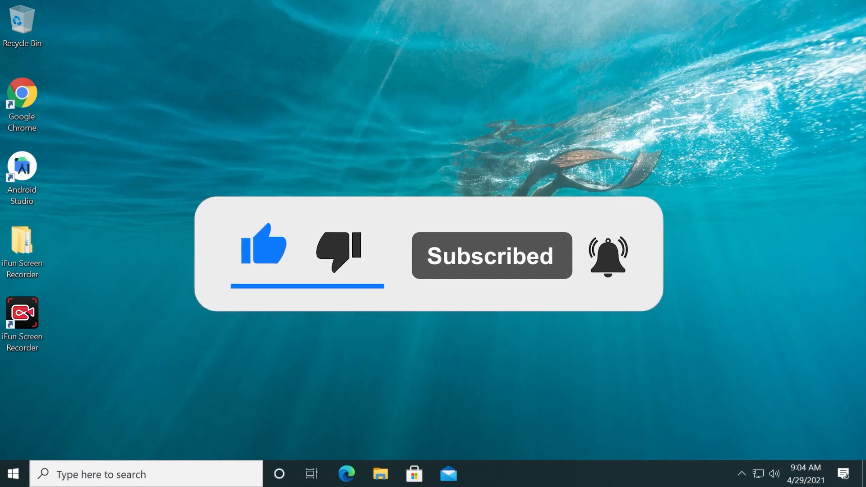